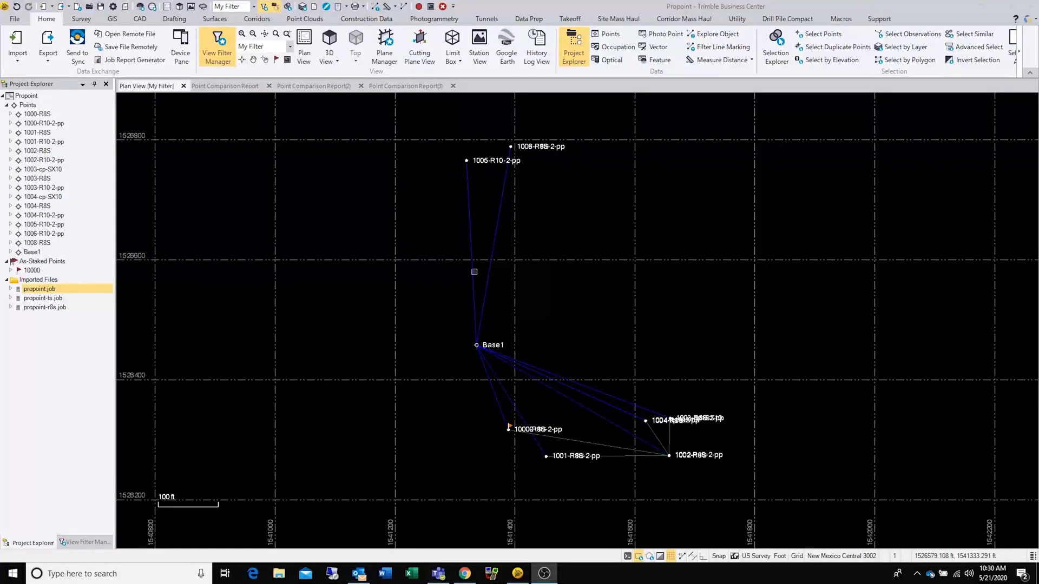
pyautogui.moveTo(394, 201)
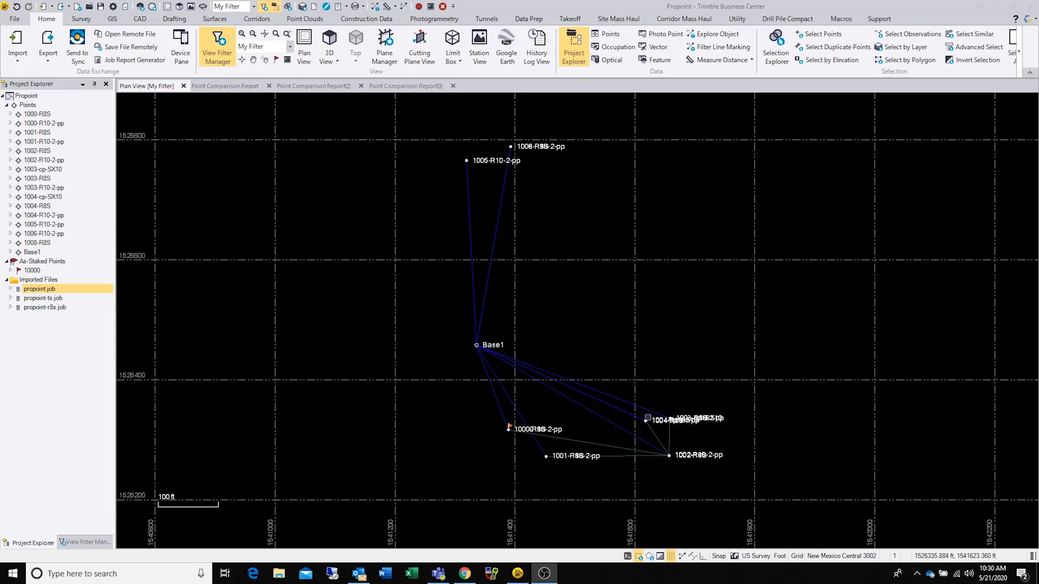
pyautogui.moveTo(647, 418)
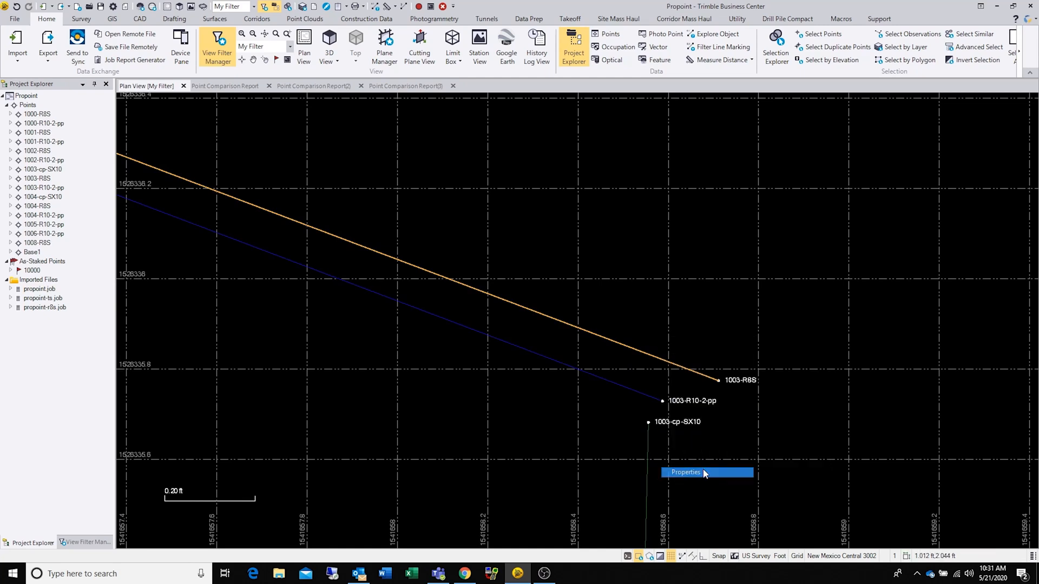
# - Show Properties of the Base1-1003-R8S vector, scrolled to its statistics and observed data
pyautogui.click(685, 472)
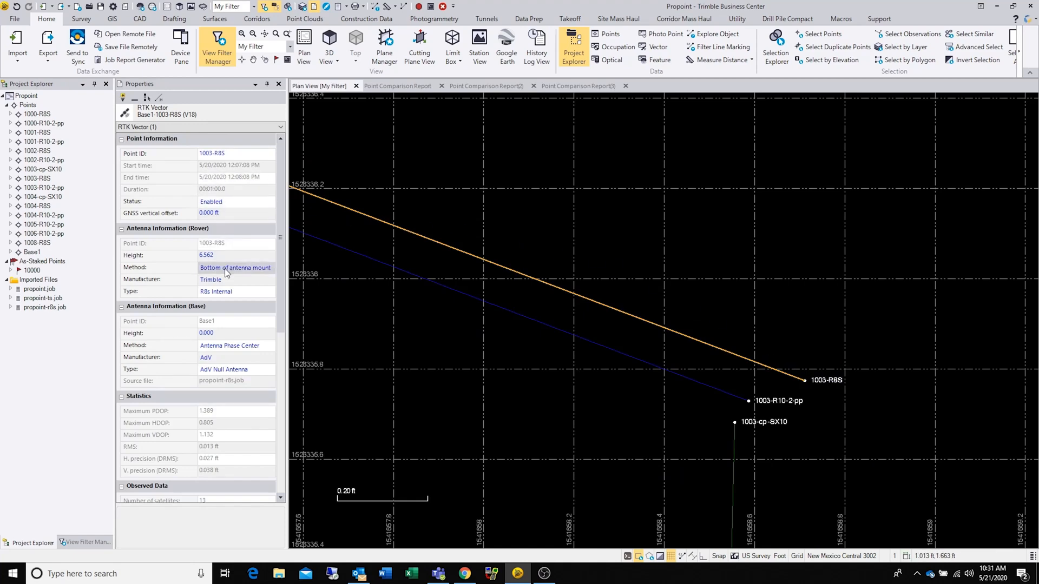
pyautogui.scroll(-3)
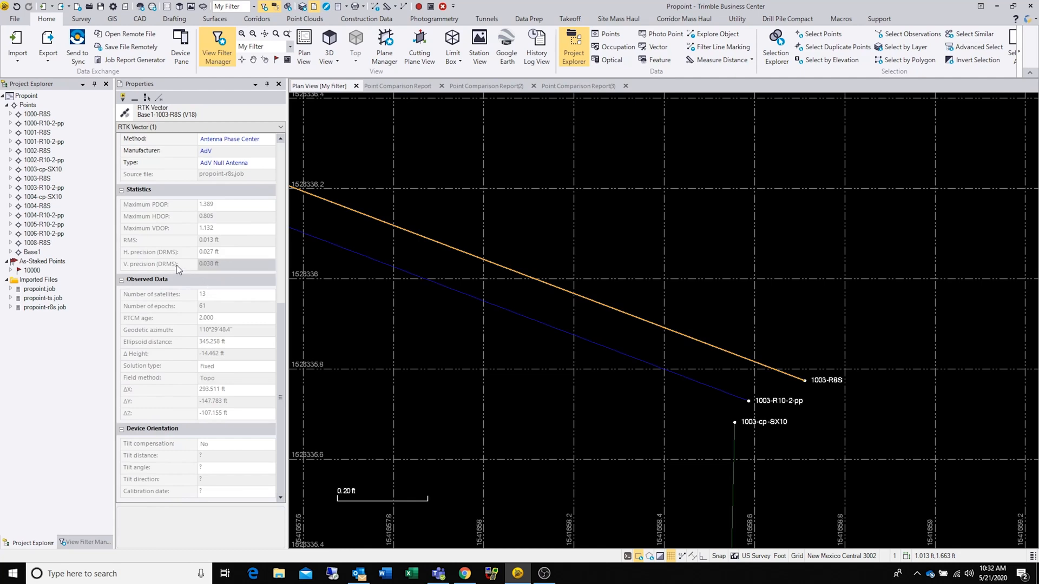
pyautogui.moveTo(200, 268)
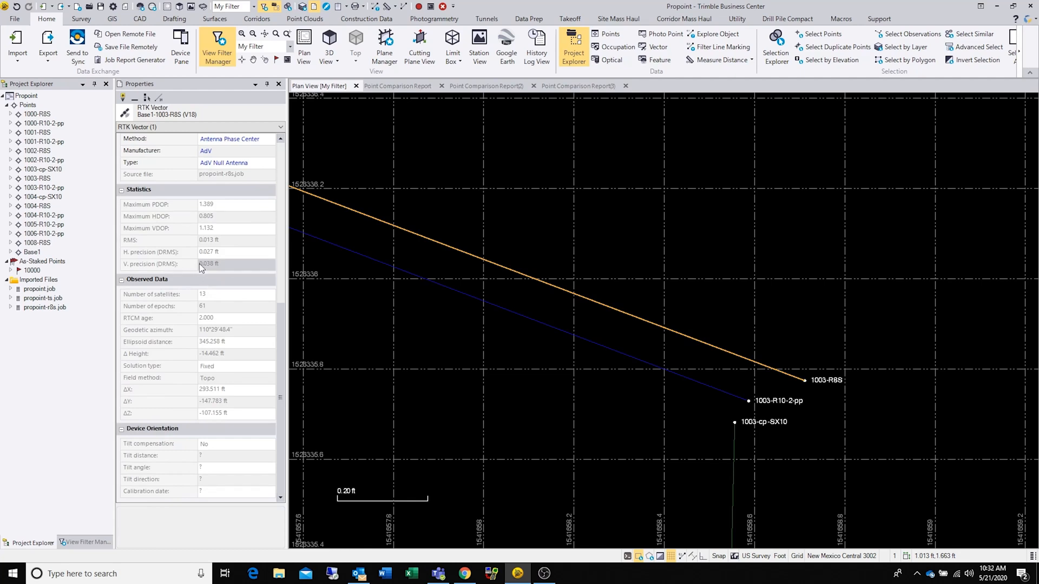
pyautogui.moveTo(182, 256)
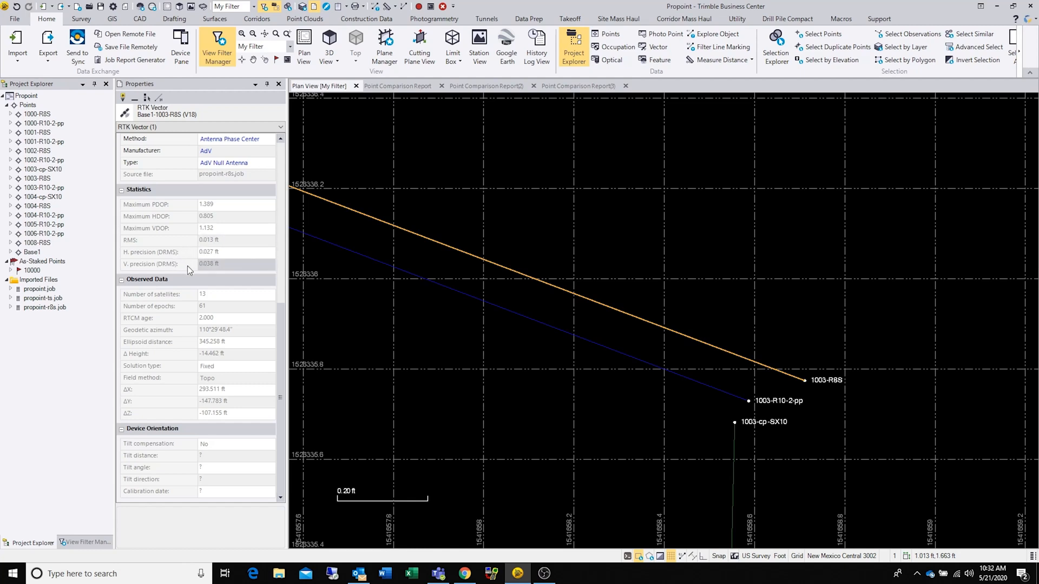
pyautogui.moveTo(213, 269)
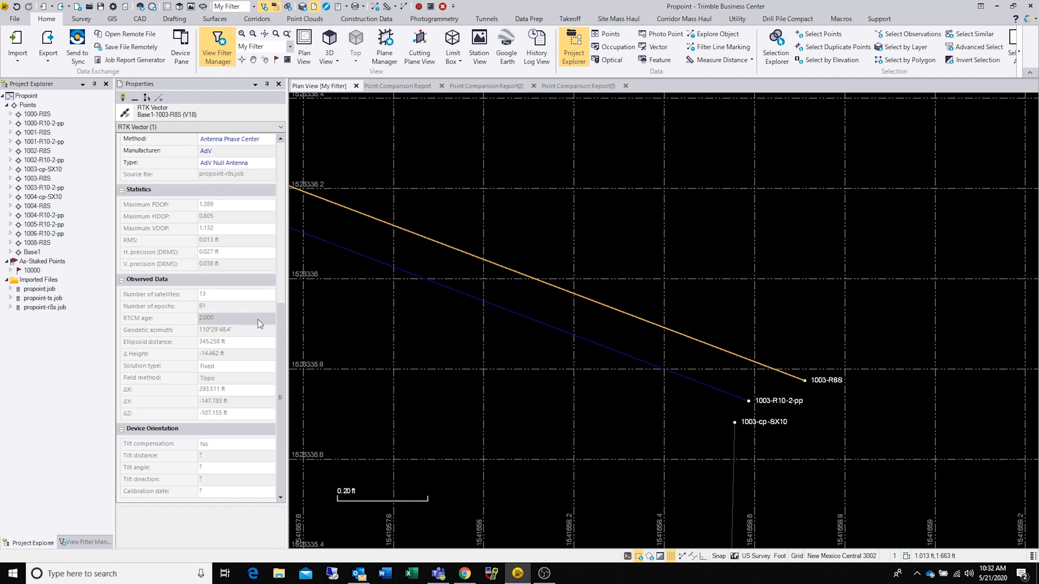
# - Select the Base1-1003-R10-2-pp vector and scroll its Properties to statistics and observed data
pyautogui.click(710, 387)
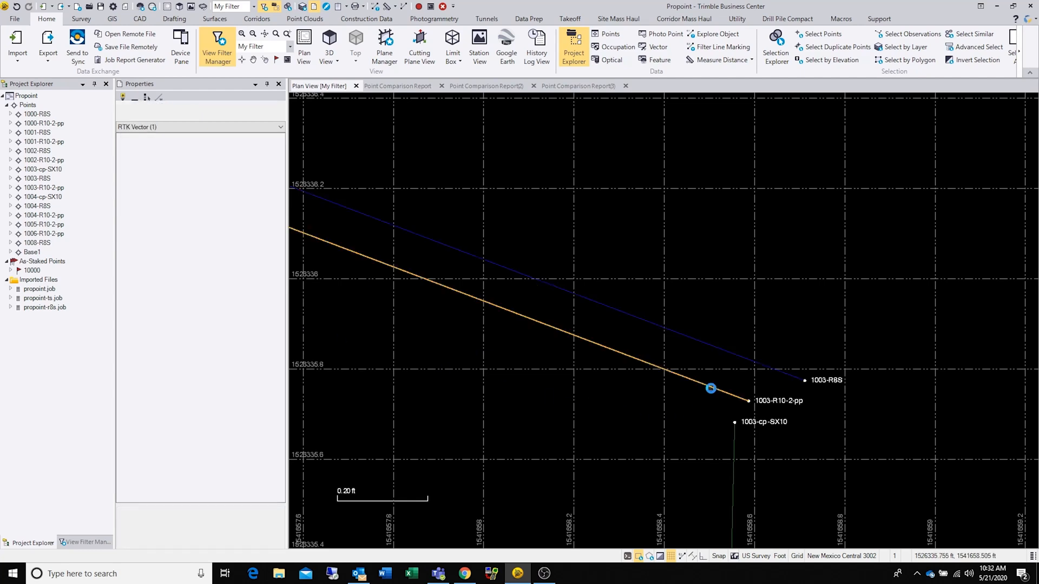
pyautogui.click(710, 387)
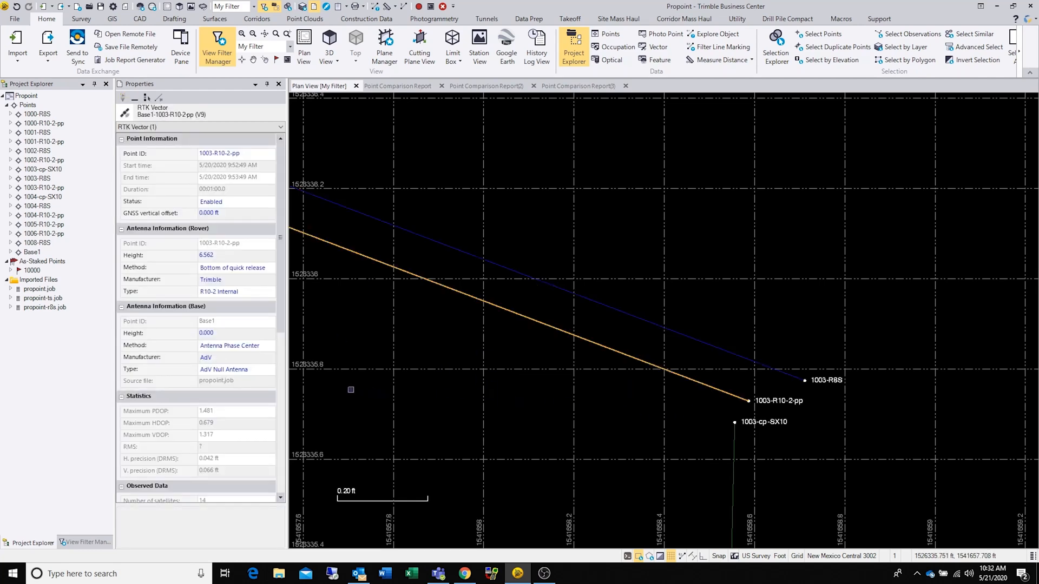
pyautogui.scroll(-3)
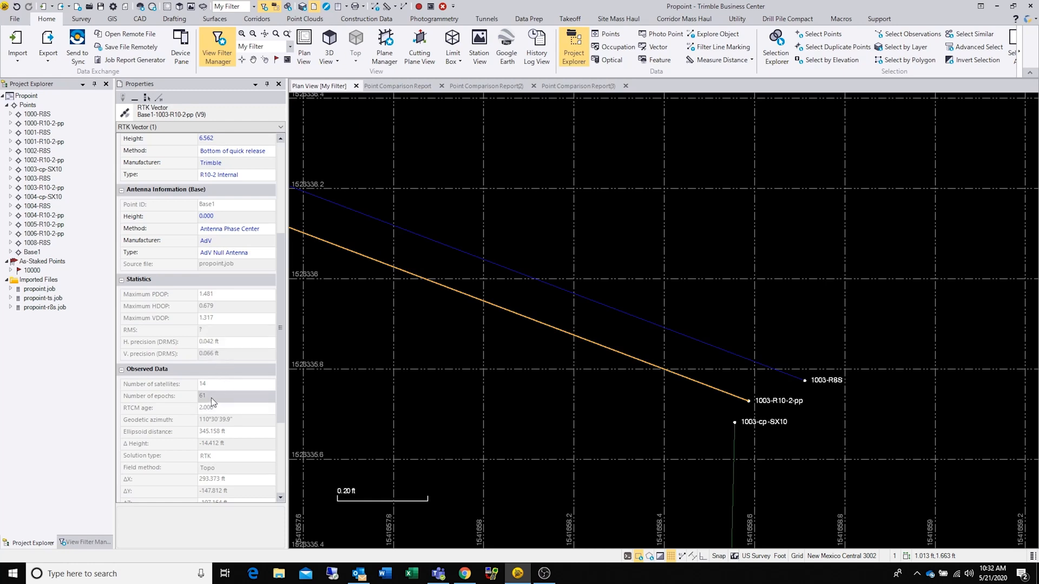
pyautogui.moveTo(224, 392)
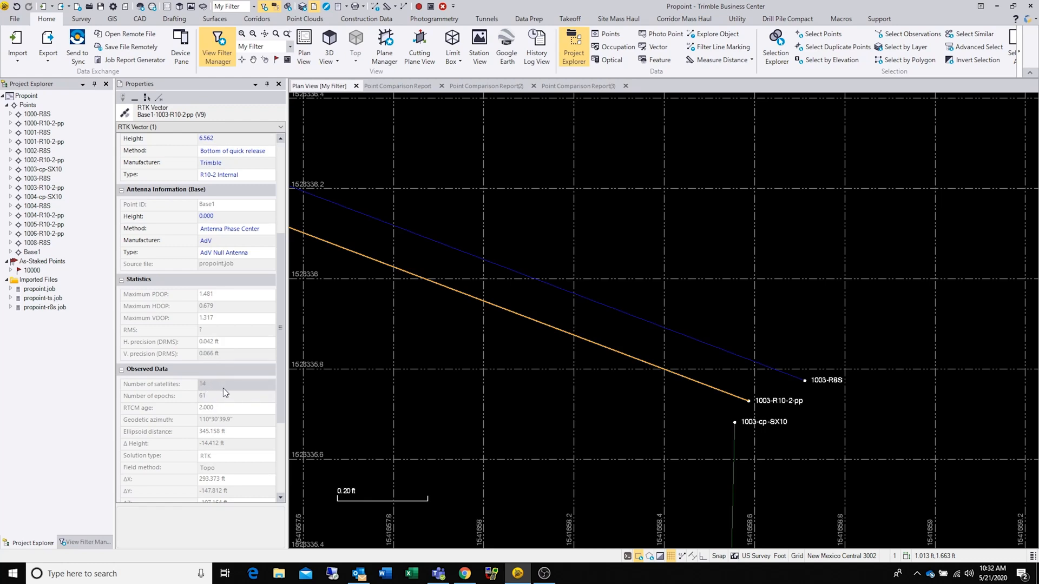
pyautogui.moveTo(703, 366)
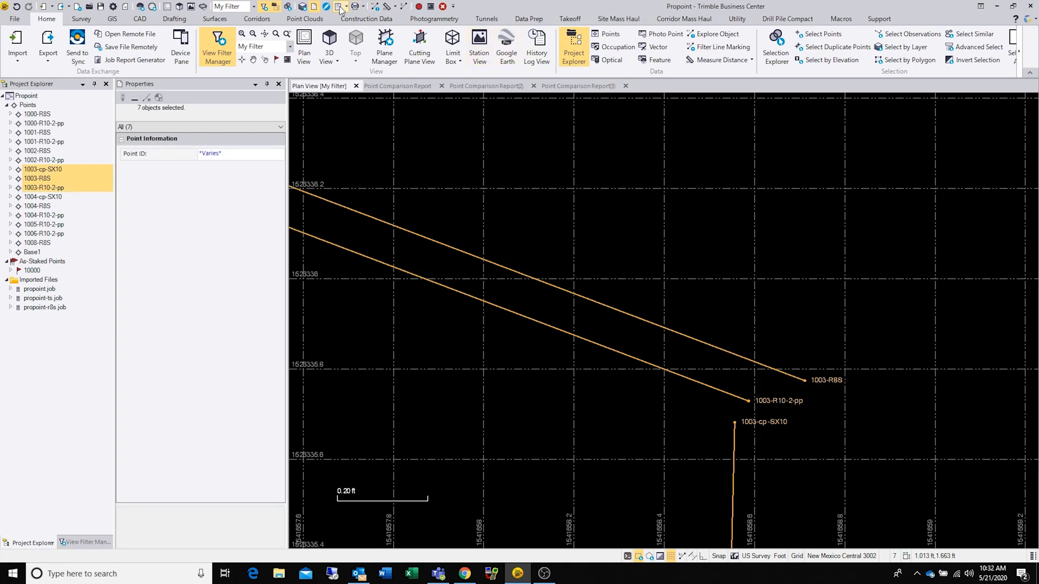
# - Run Point Comparison Report from the Reports dropdown for the three selected 1003 points
pyautogui.click(338, 6)
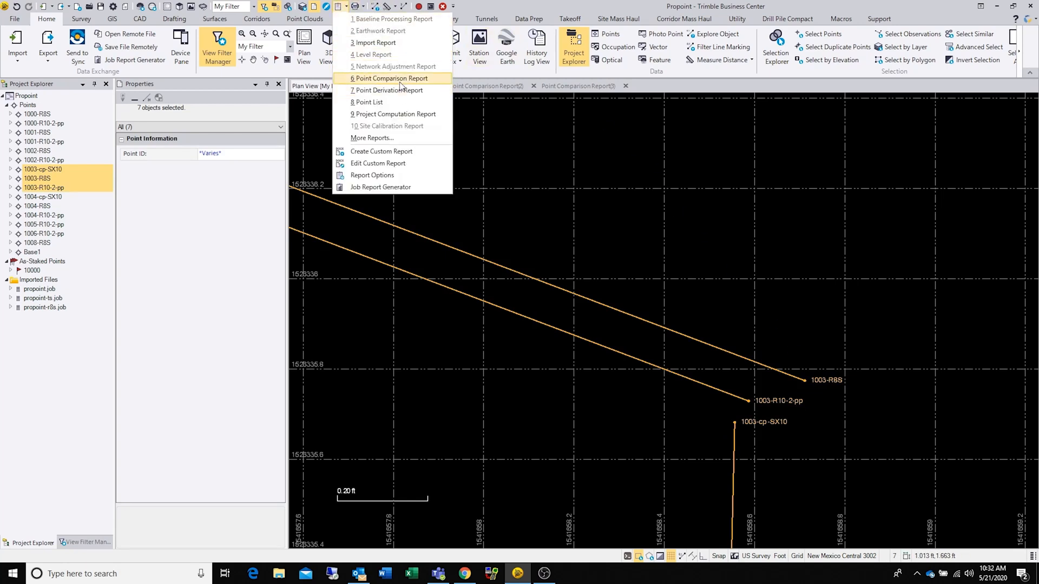
pyautogui.click(391, 78)
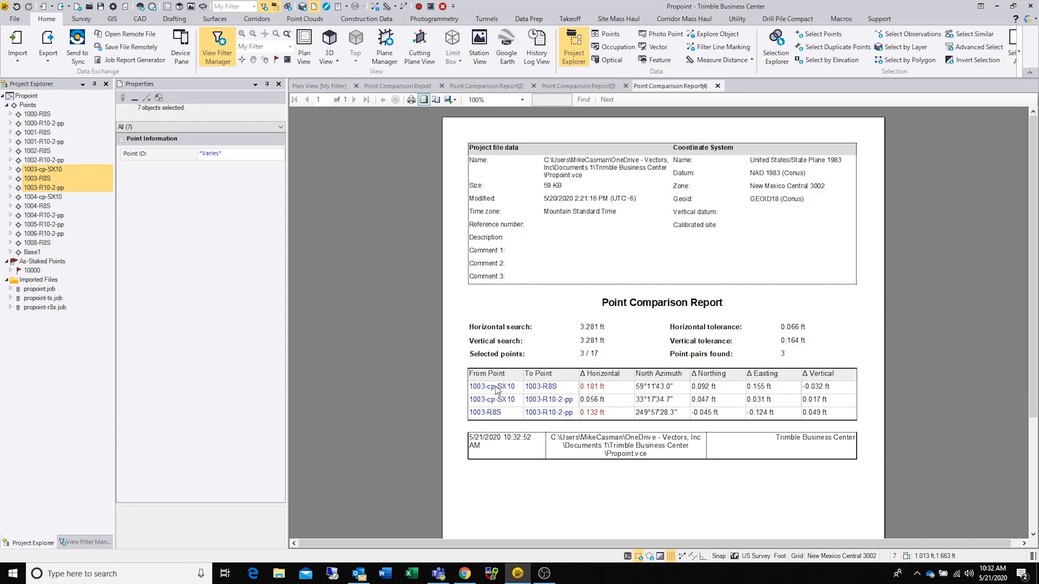
pyautogui.moveTo(498, 393)
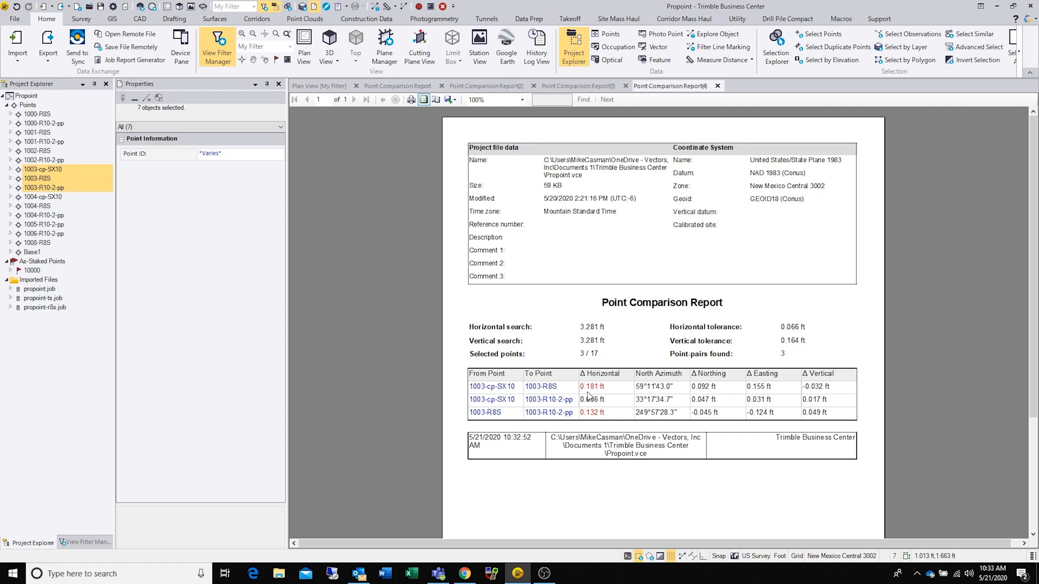
pyautogui.moveTo(594, 397)
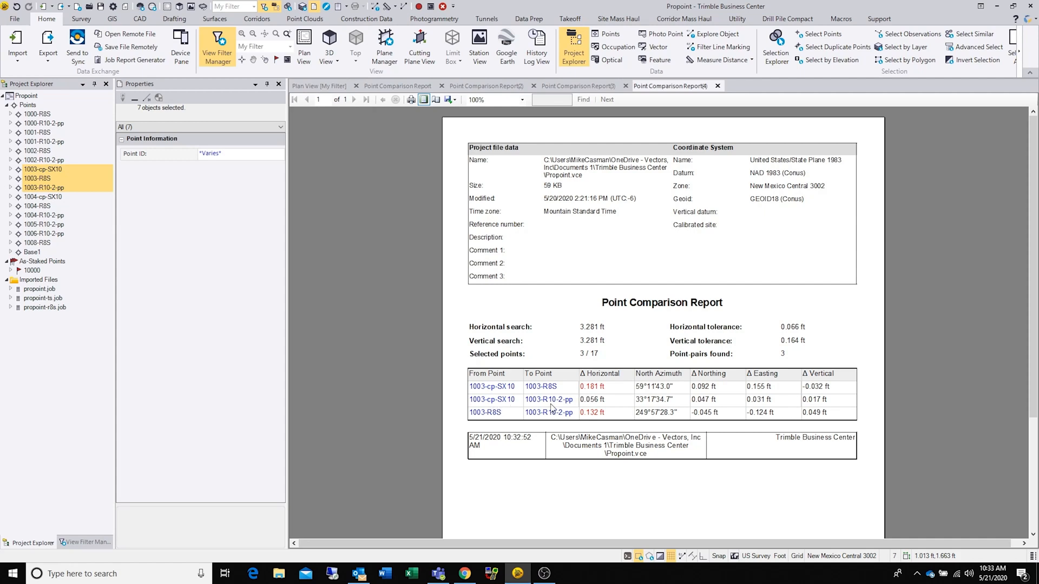
pyautogui.moveTo(596, 409)
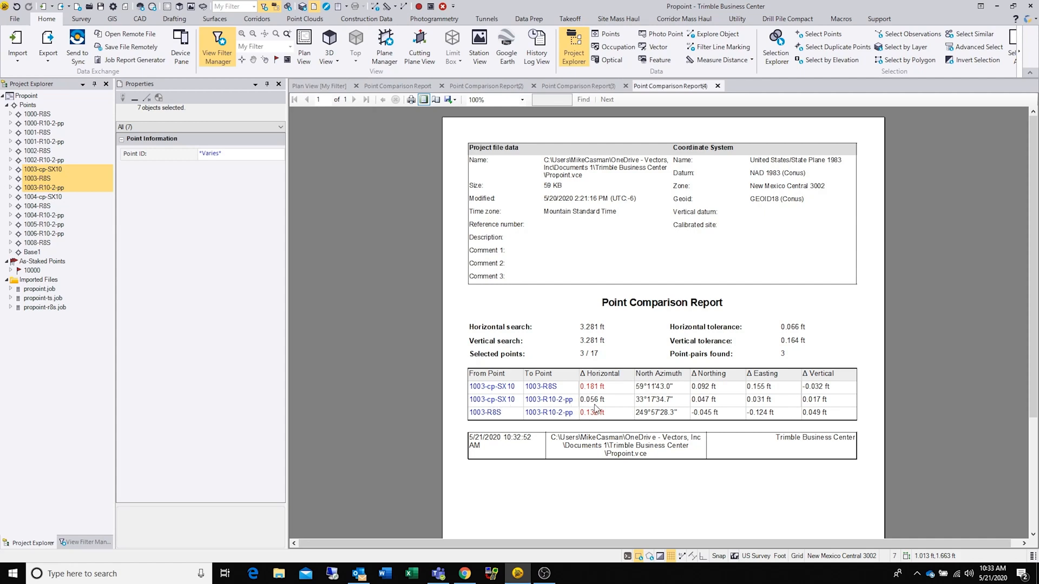
pyautogui.moveTo(596, 408)
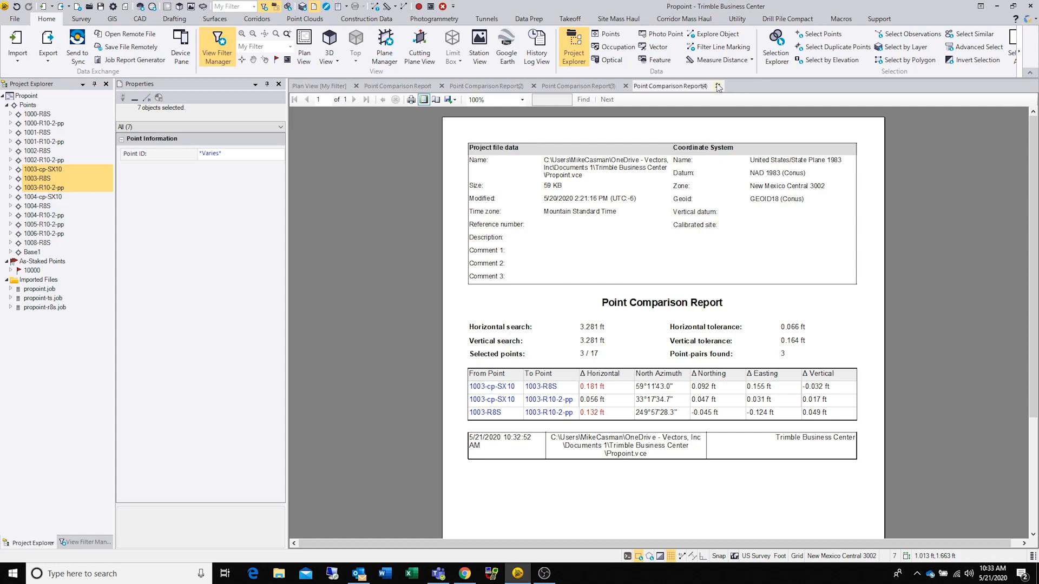
# - Close the Point Comparison Report(4) and Point Comparison Report(2) tabs
pyautogui.click(717, 86)
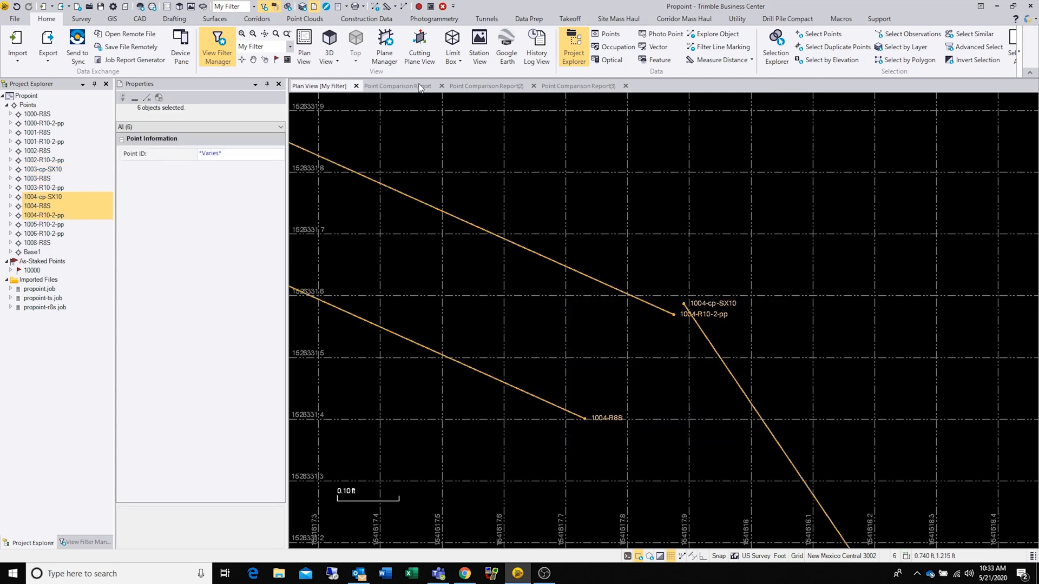
pyautogui.click(485, 86)
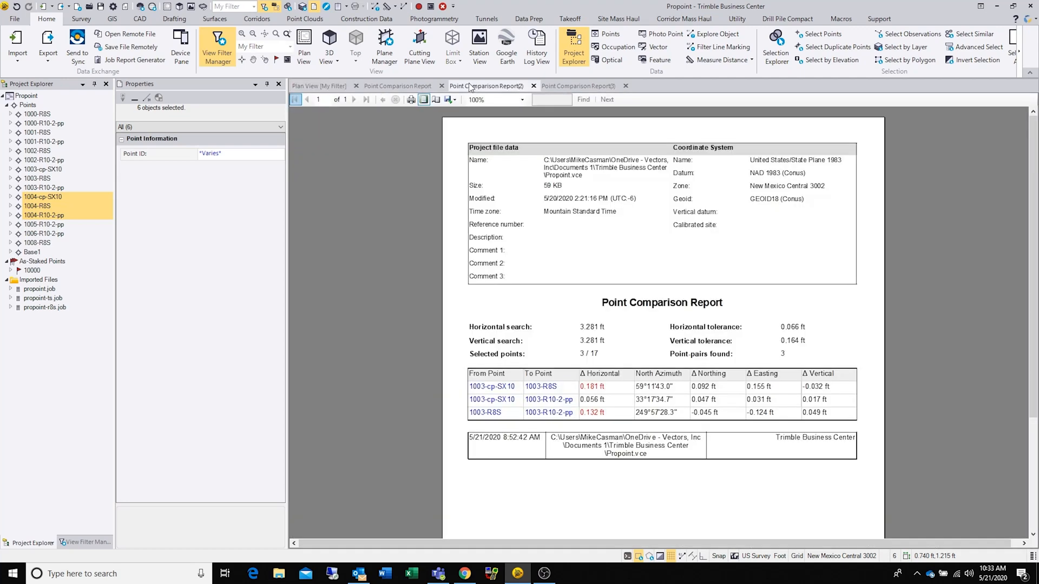
pyautogui.moveTo(641, 294)
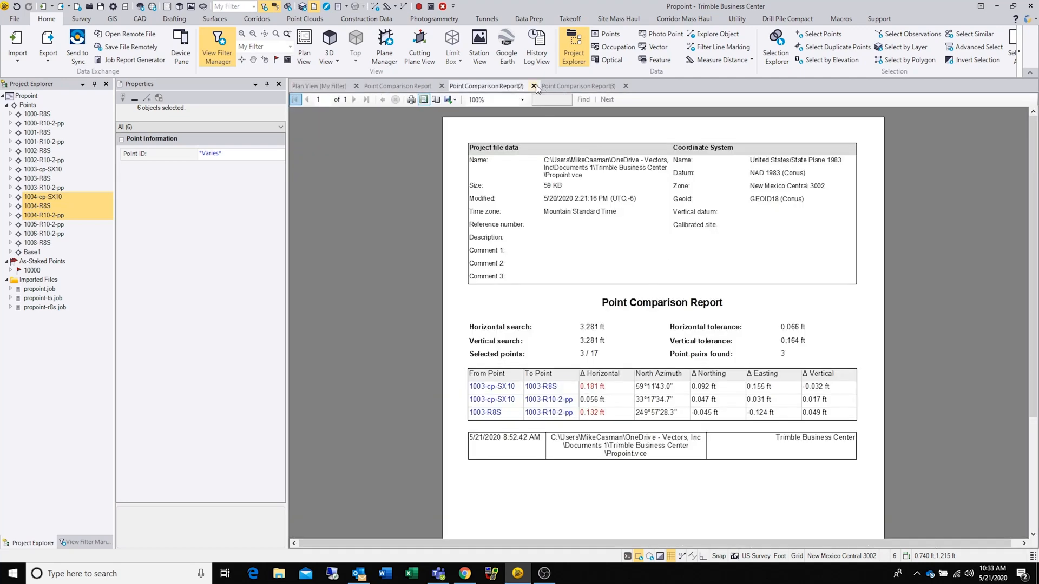
pyautogui.click(537, 86)
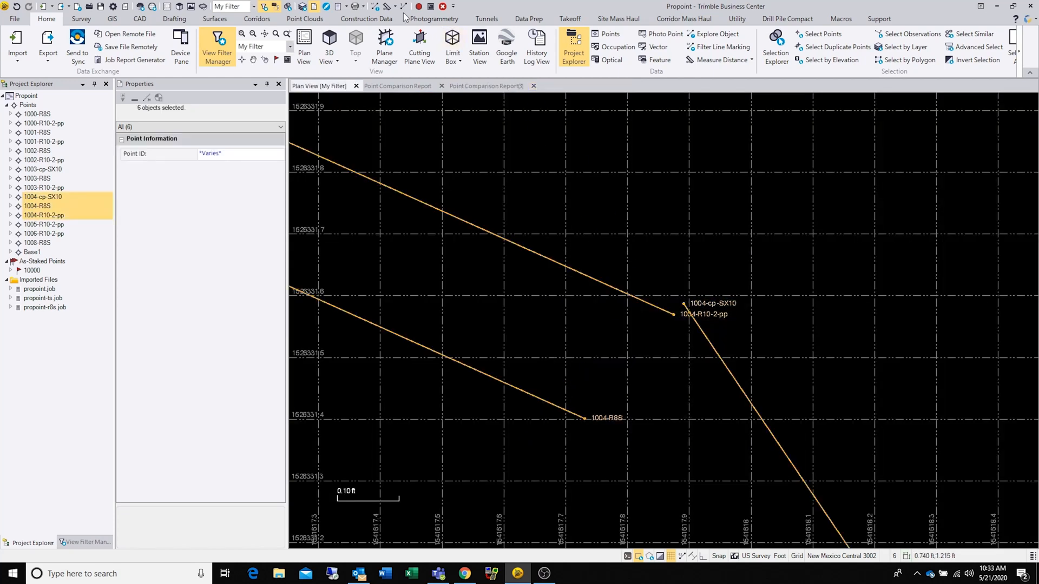
pyautogui.click(332, 6)
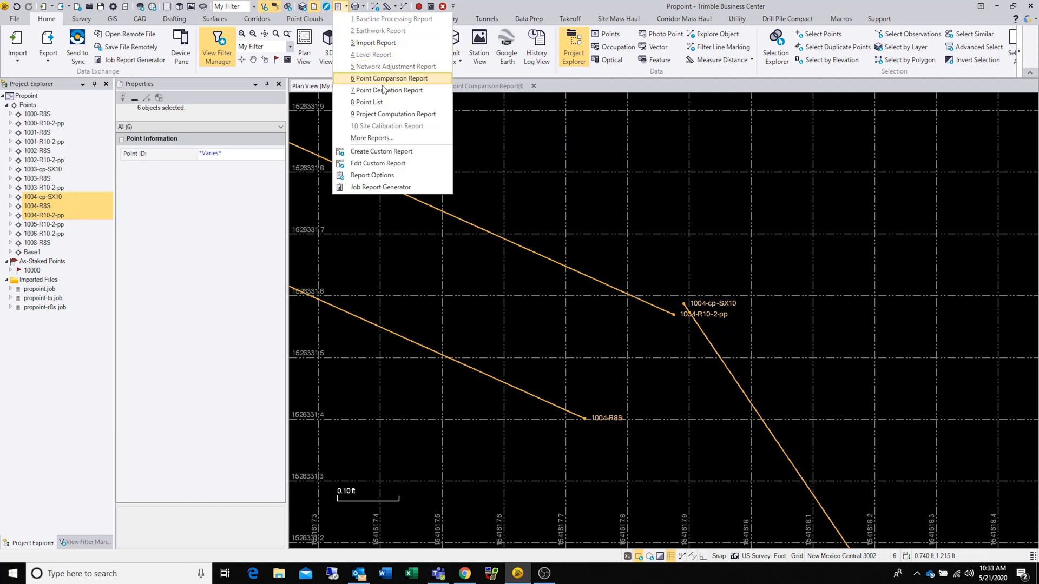
pyautogui.click(390, 78)
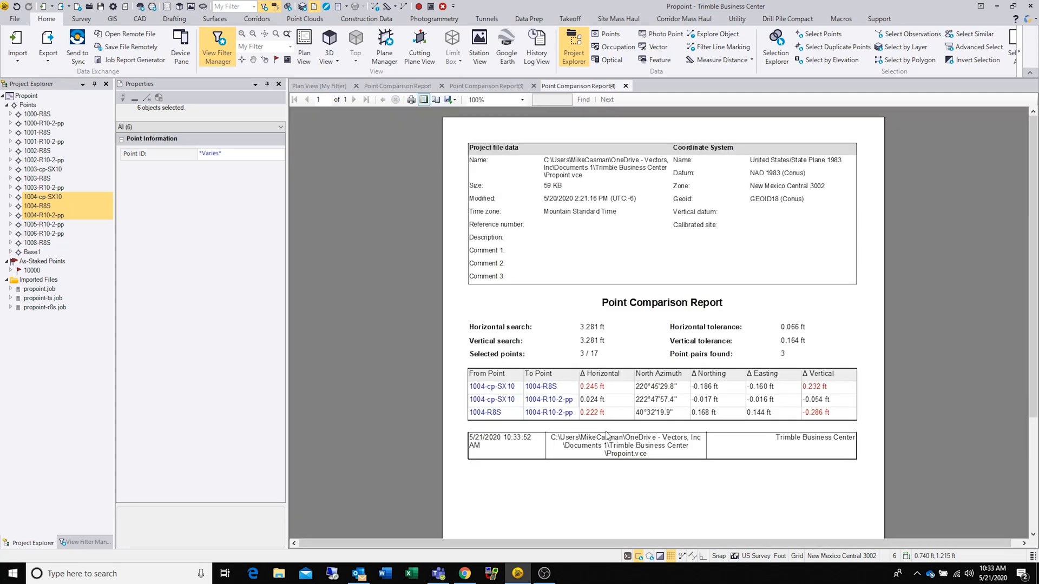
pyautogui.moveTo(502, 394)
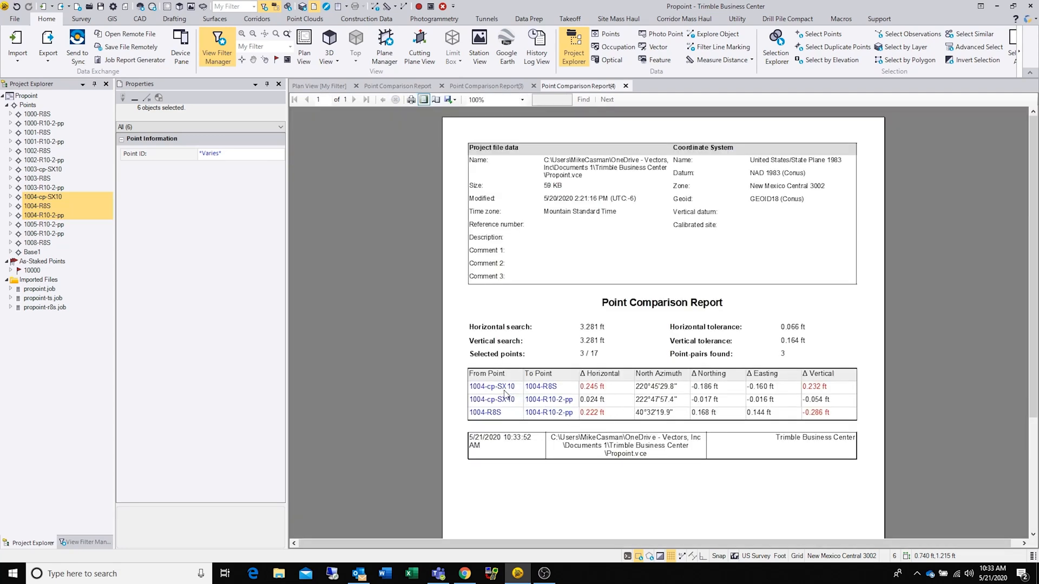
pyautogui.moveTo(519, 389)
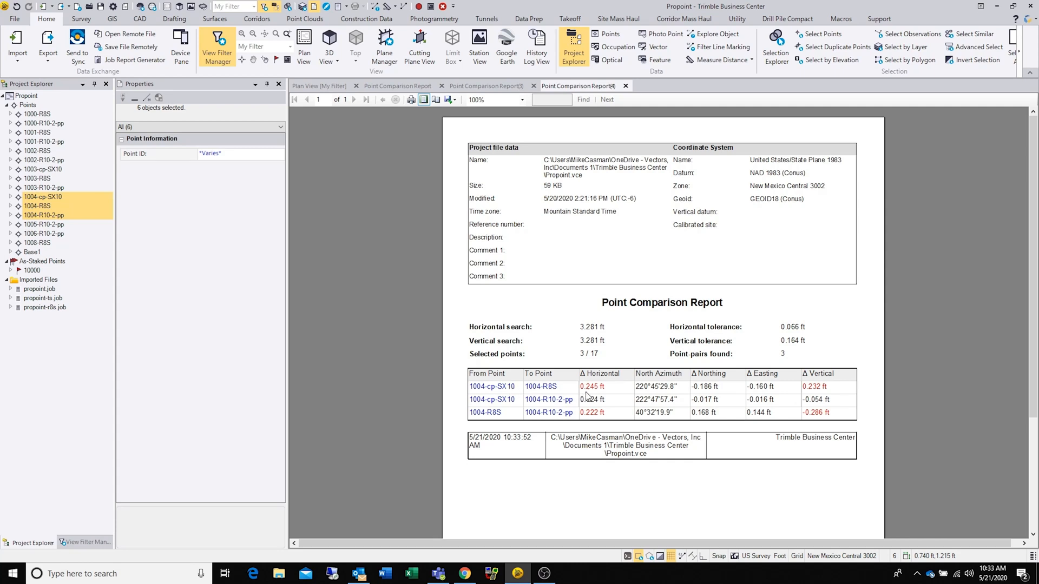
pyautogui.moveTo(596, 397)
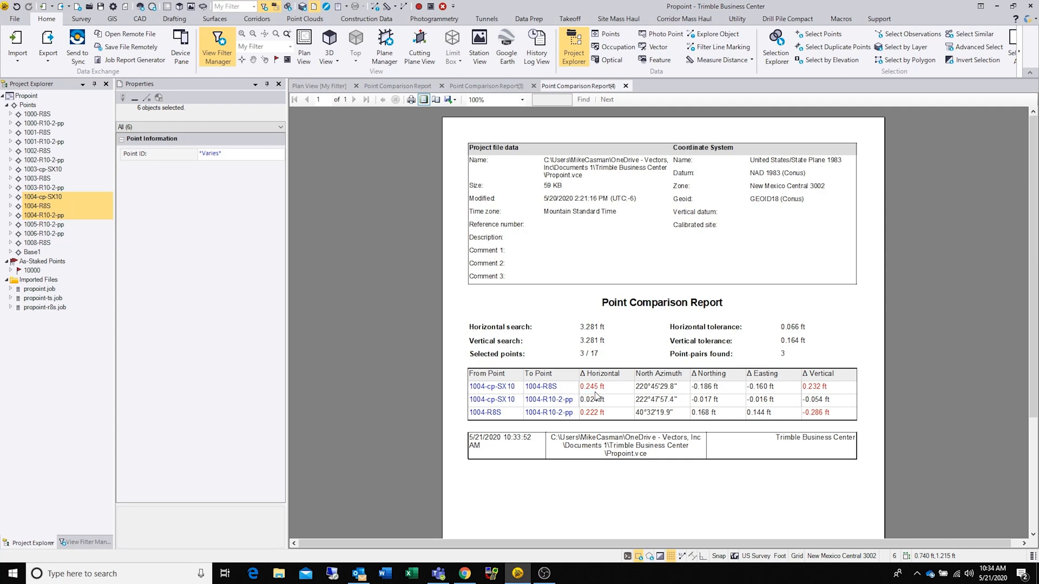
pyautogui.moveTo(536, 408)
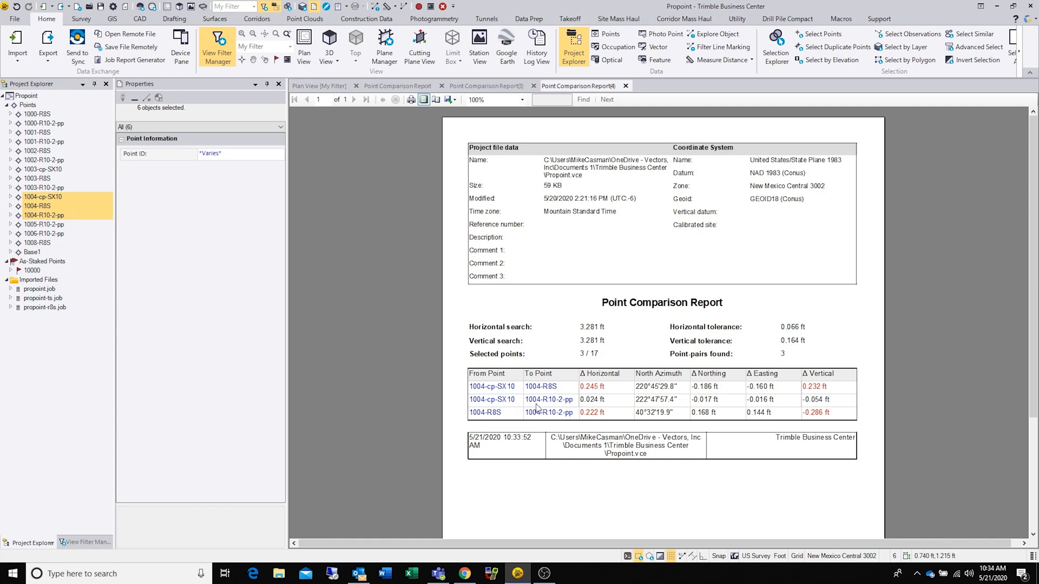
pyautogui.moveTo(596, 409)
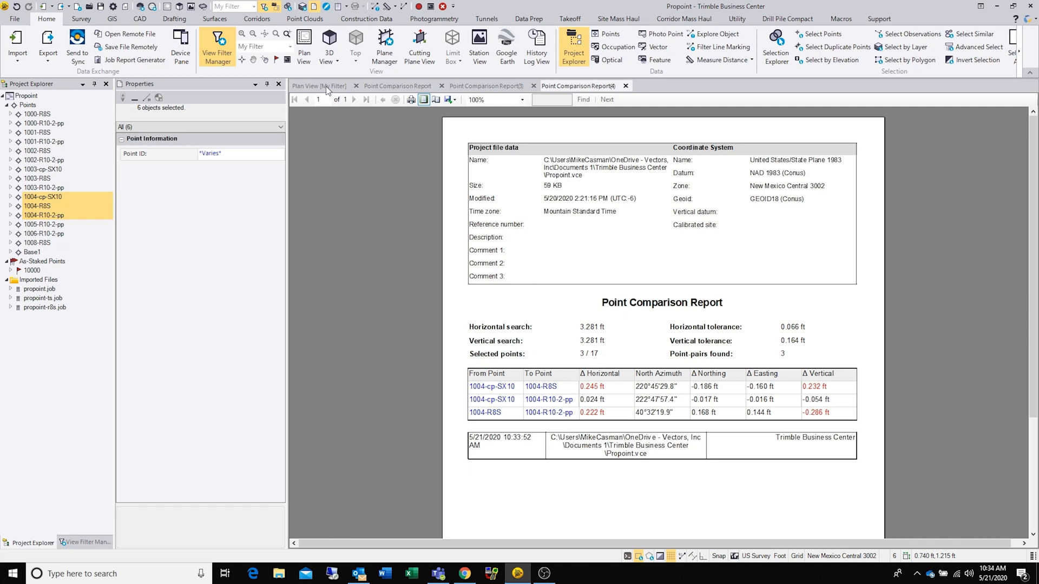
# - In Plan View, review Properties of the Base1-1004-R10-2-pp and Base1-1004-R8S vectors
pyautogui.click(318, 86)
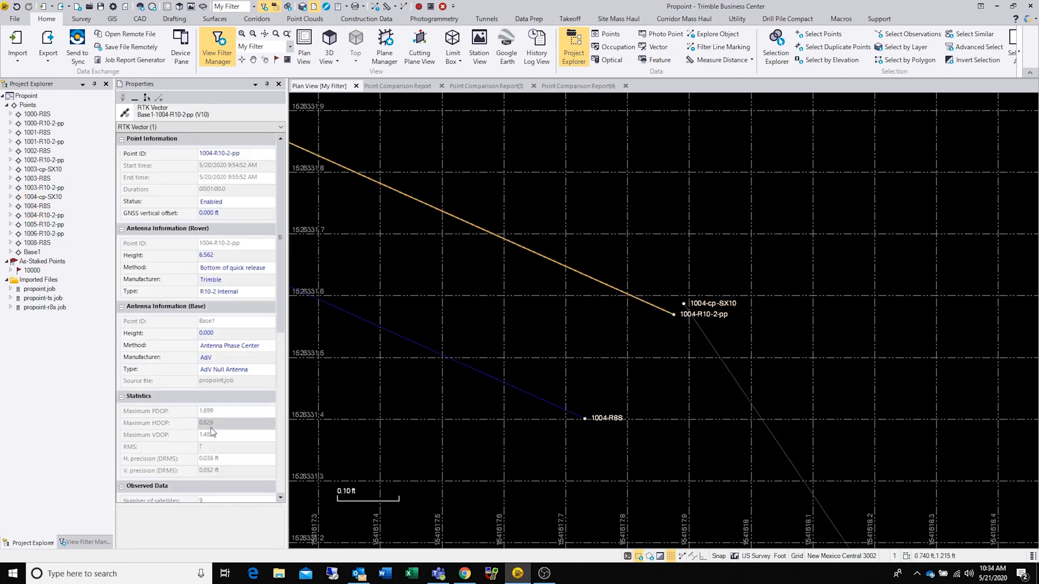
pyautogui.scroll(-3)
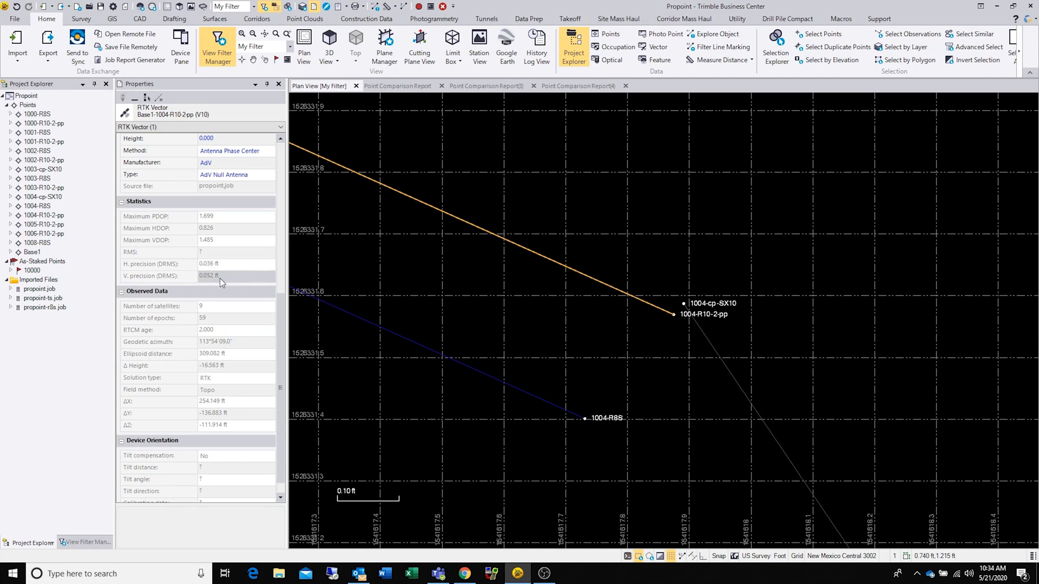
pyautogui.moveTo(213, 291)
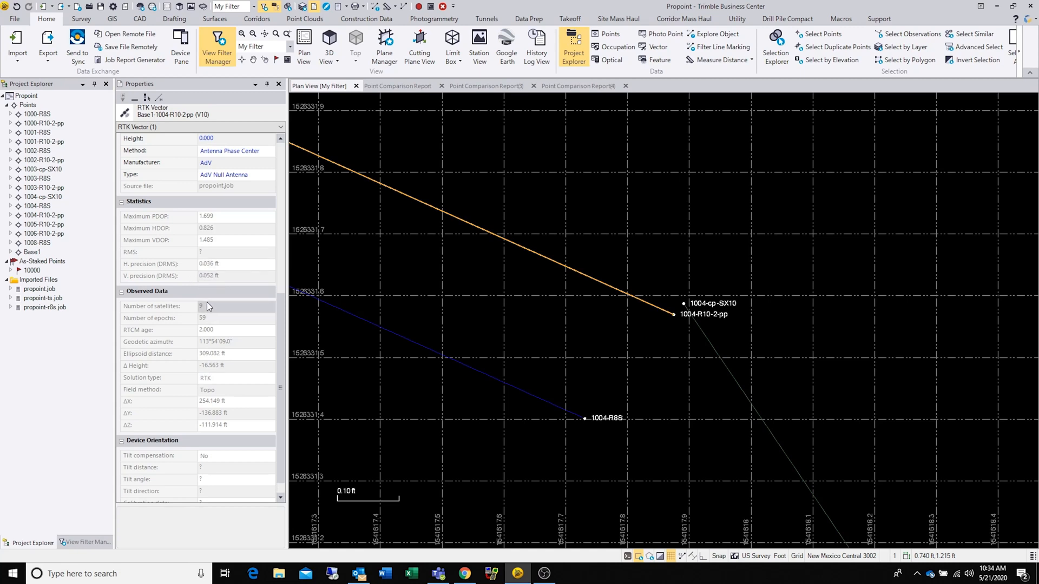
pyautogui.moveTo(224, 333)
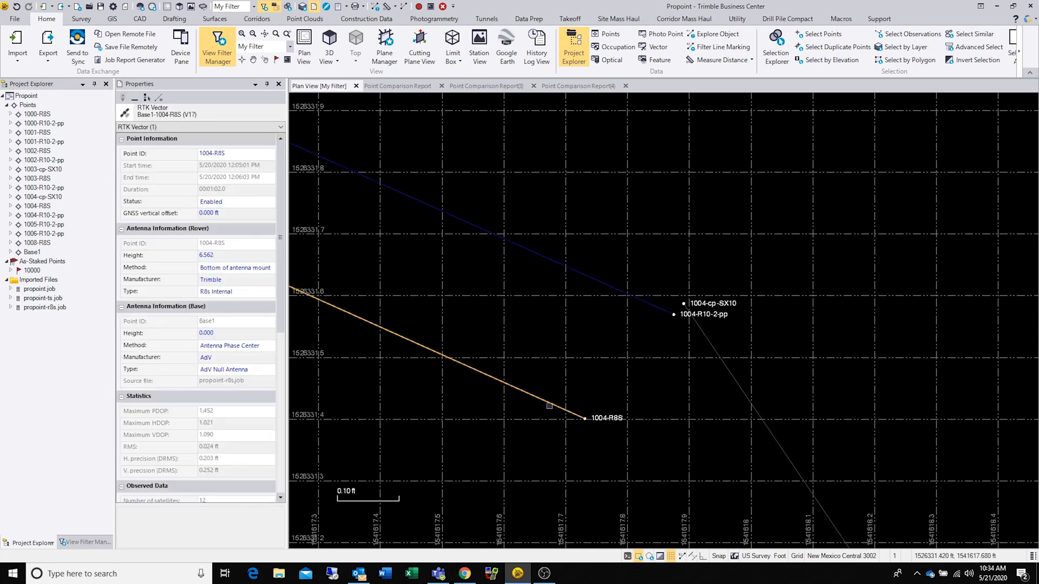
pyautogui.scroll(-3)
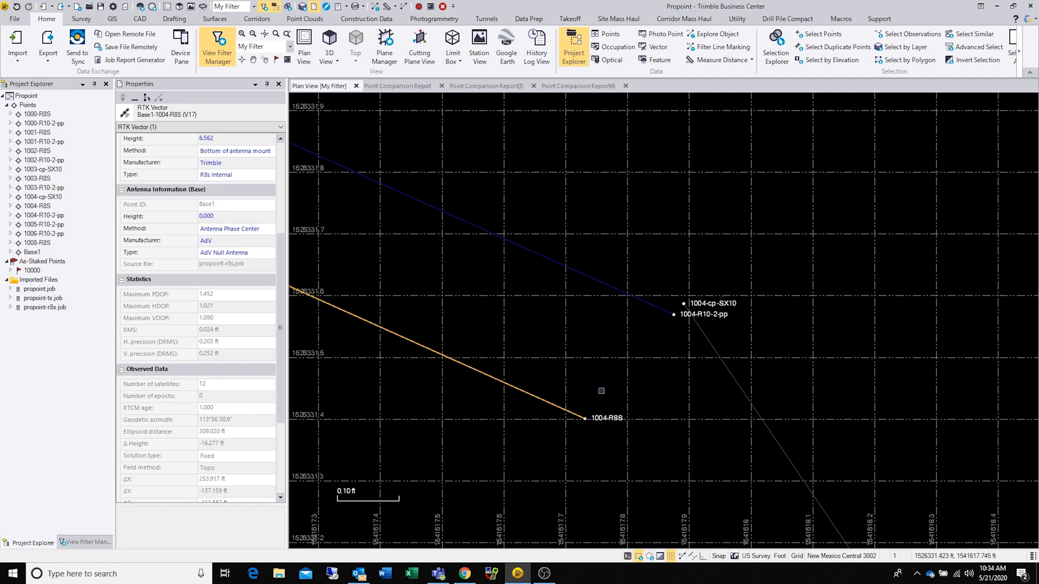
pyautogui.moveTo(574, 427)
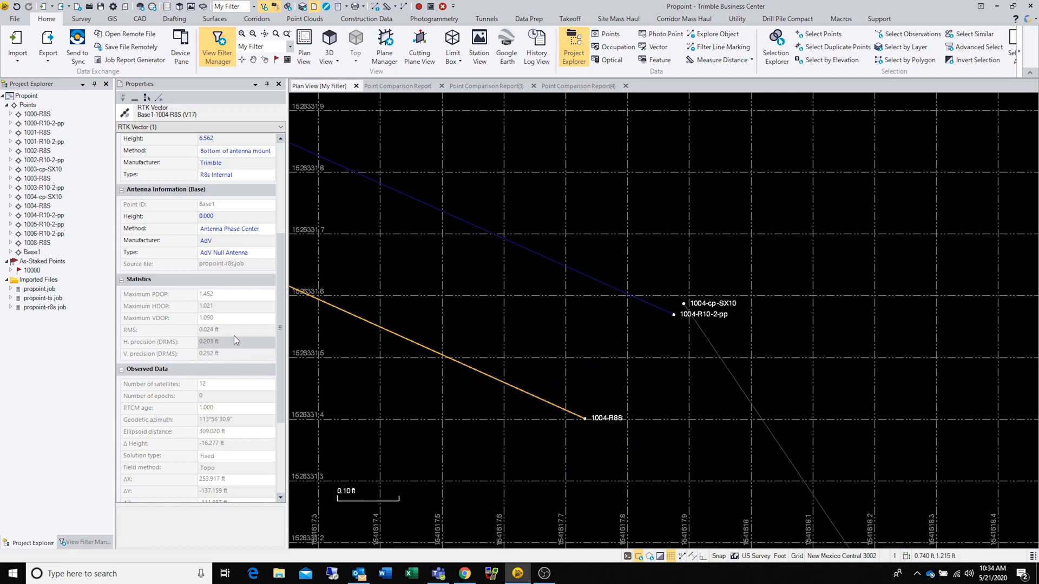
pyautogui.moveTo(581, 379)
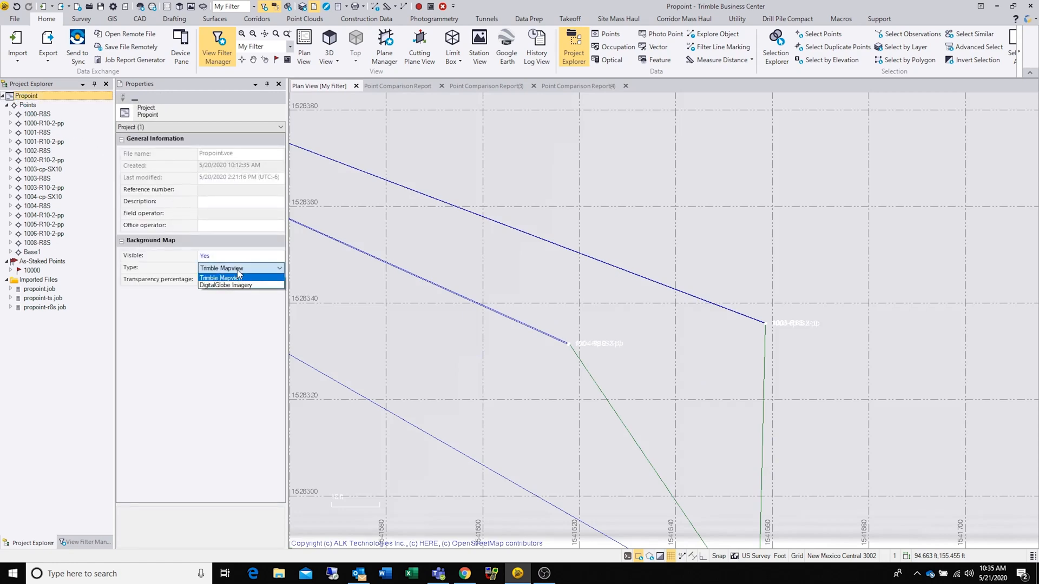
# - Set the background map to DigitalGlobe Imagery and pan to points 1000-R8S, 1000-R10-2-pp and 10000
pyautogui.click(226, 285)
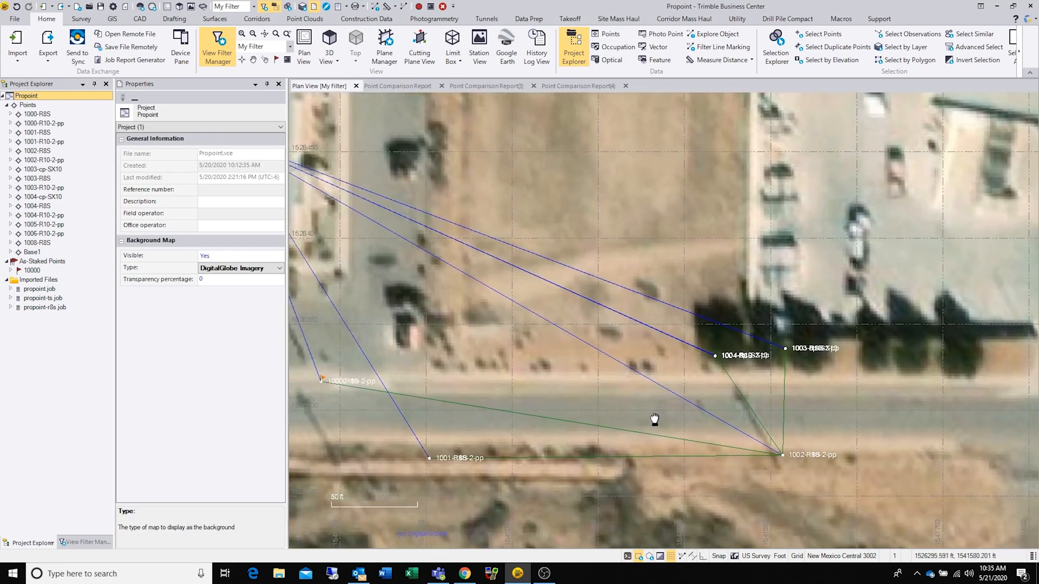
pyautogui.moveTo(654, 419); pyautogui.dragTo(608, 411)
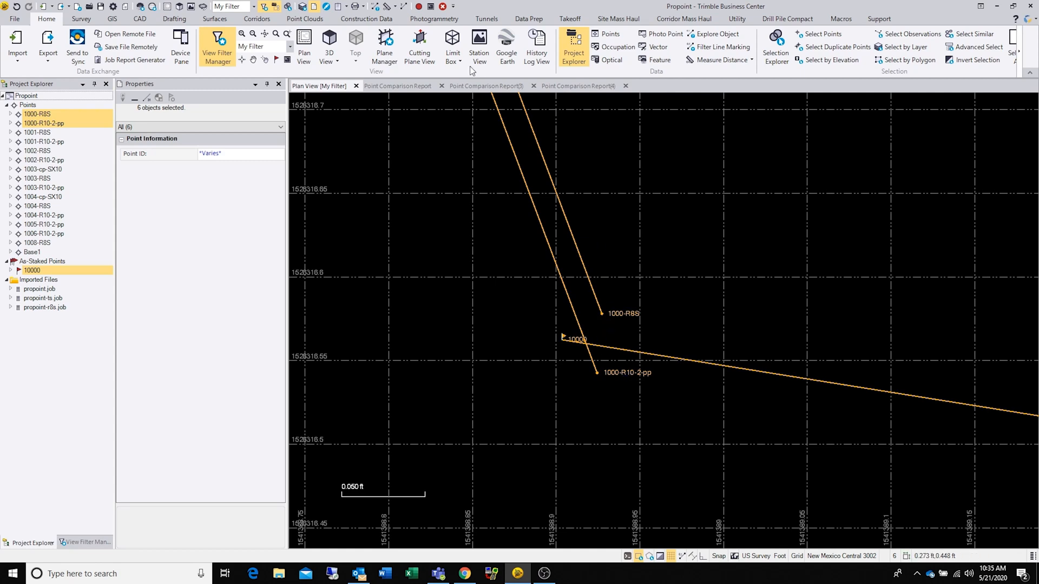
# - Run Point Comparison Report for 1000-R8S, 1000-R10-2-pp and staked point 10000
pyautogui.click(339, 5)
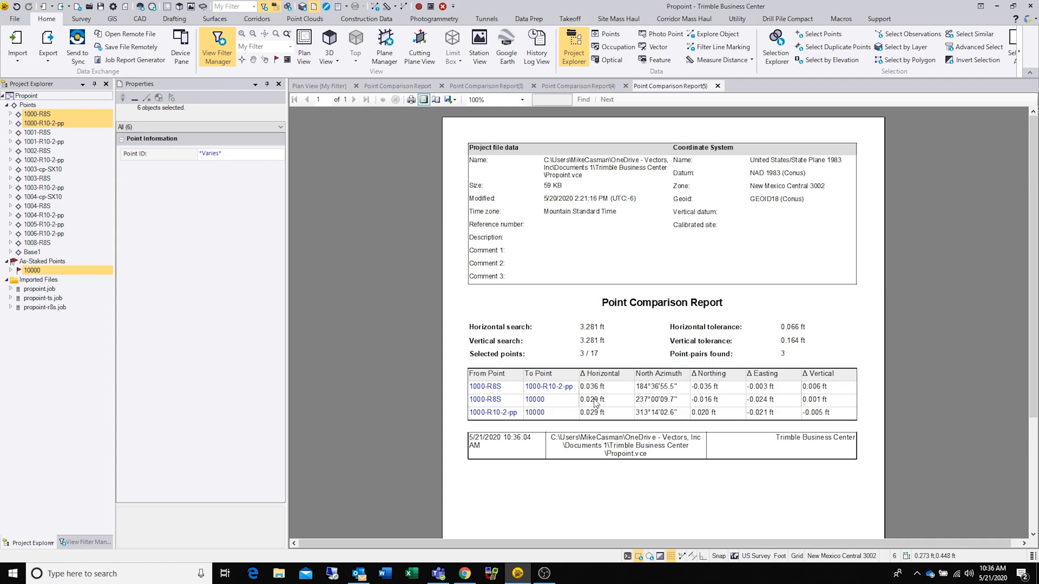
pyautogui.moveTo(586, 401)
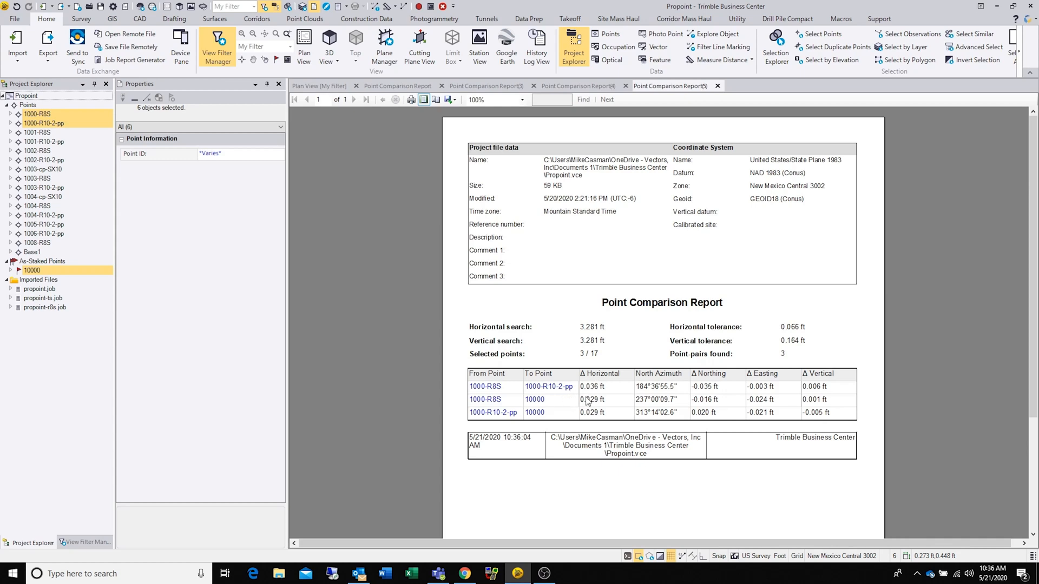
pyautogui.moveTo(615, 413)
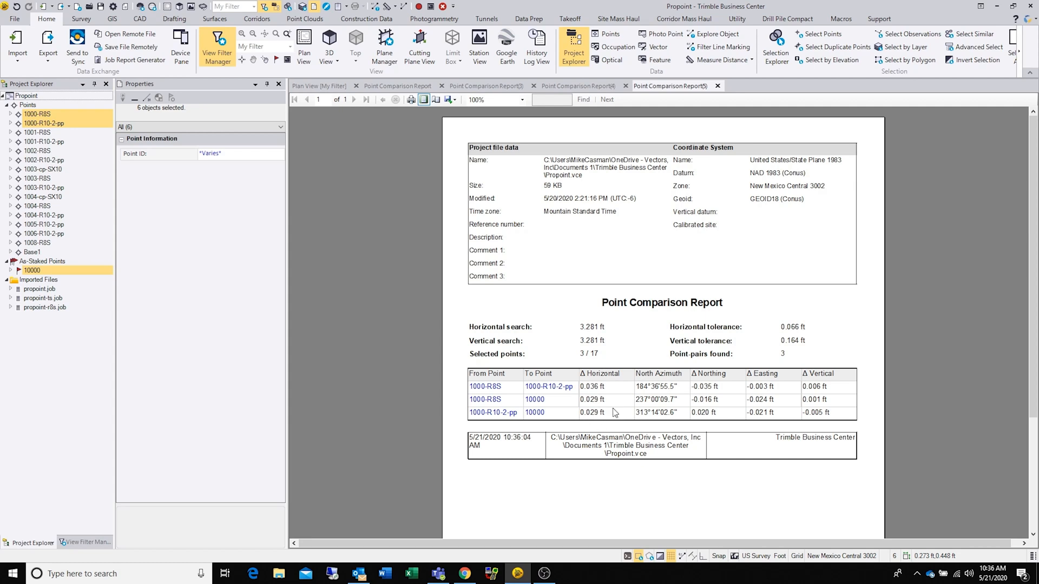
pyautogui.moveTo(614, 433)
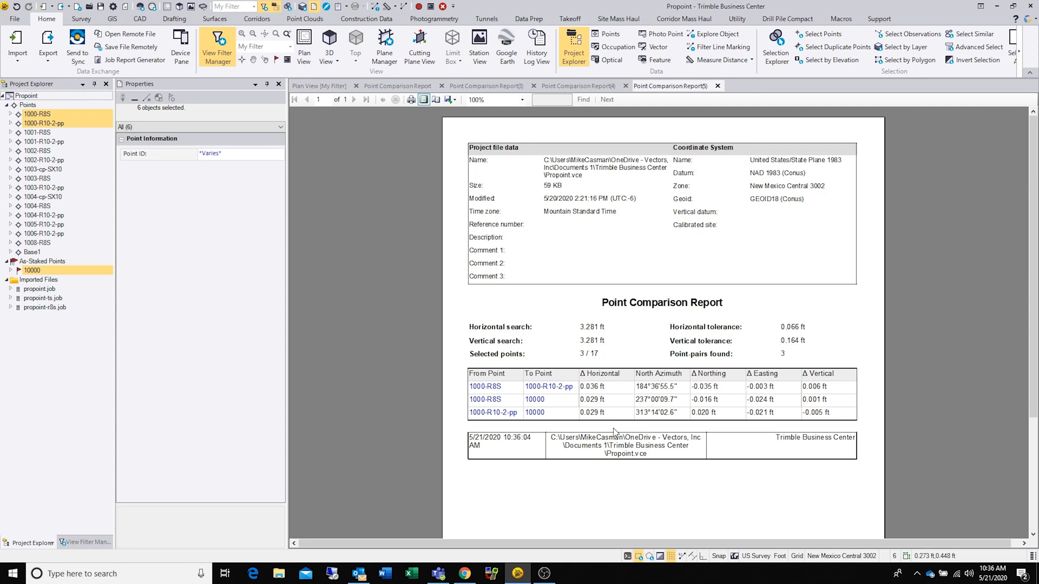
pyautogui.moveTo(573, 456)
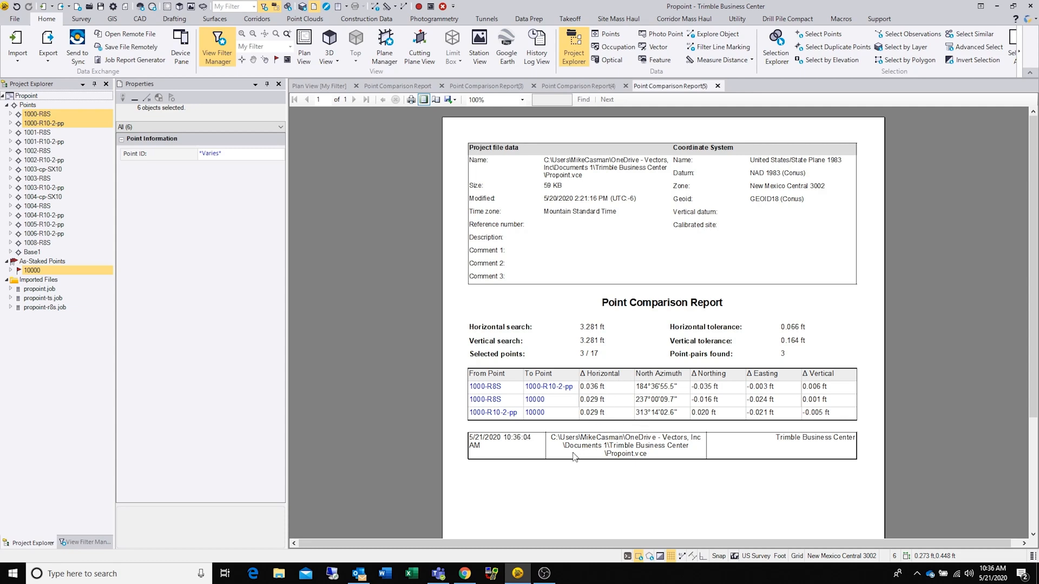
pyautogui.moveTo(624, 357)
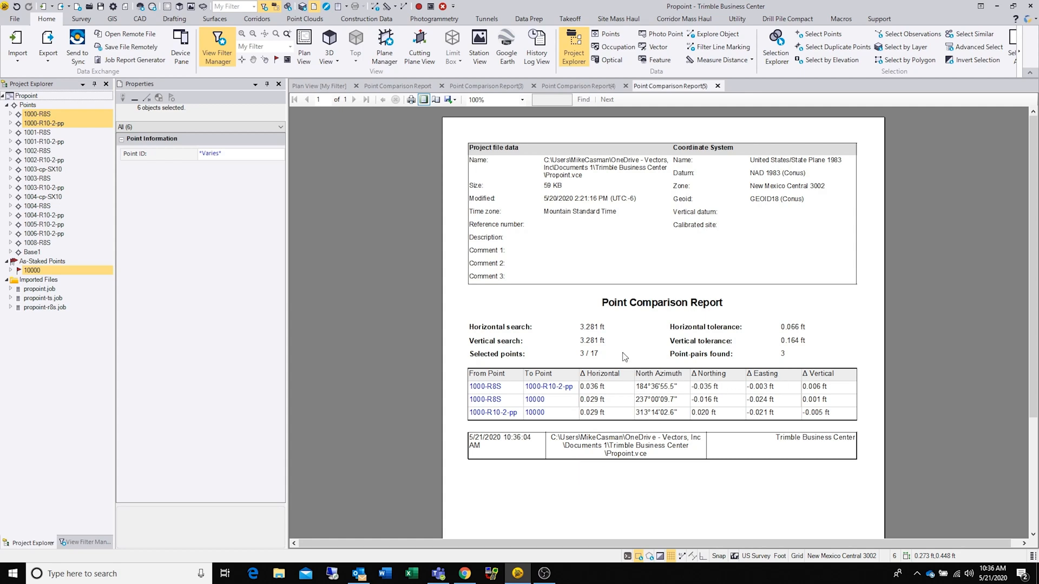
pyautogui.moveTo(686, 100)
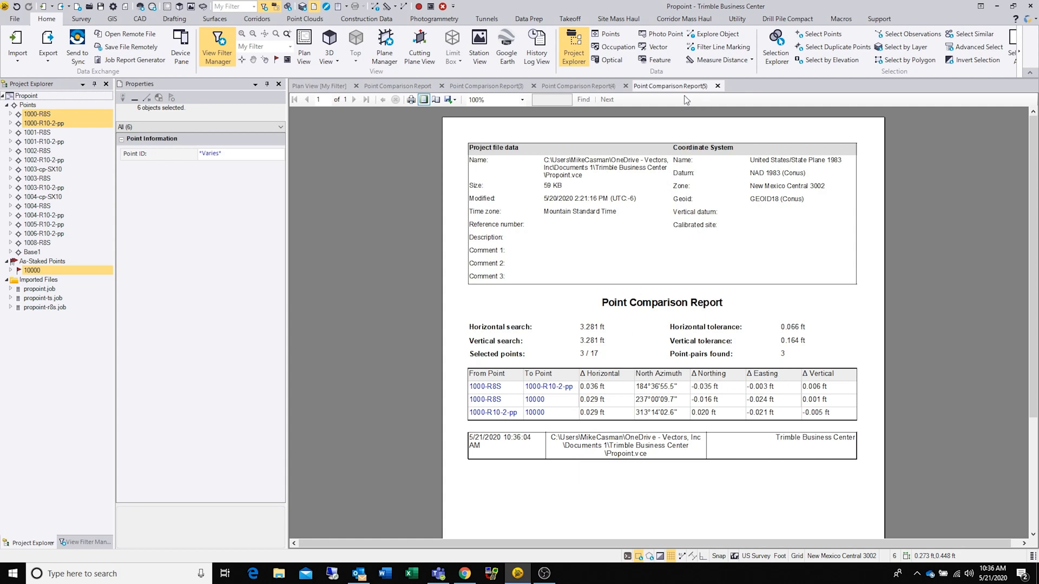
pyautogui.click(319, 86)
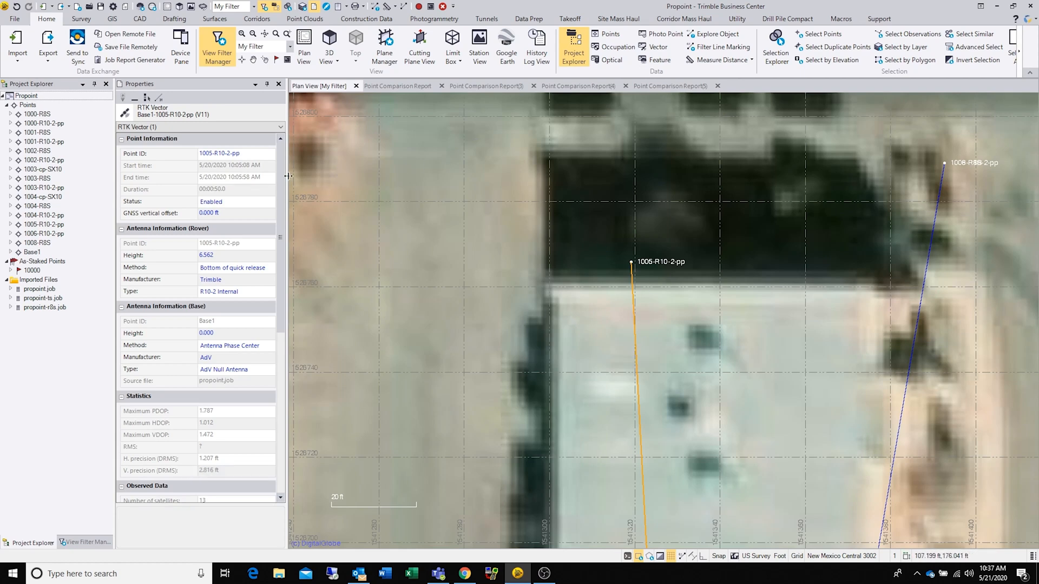
pyautogui.moveTo(278, 85)
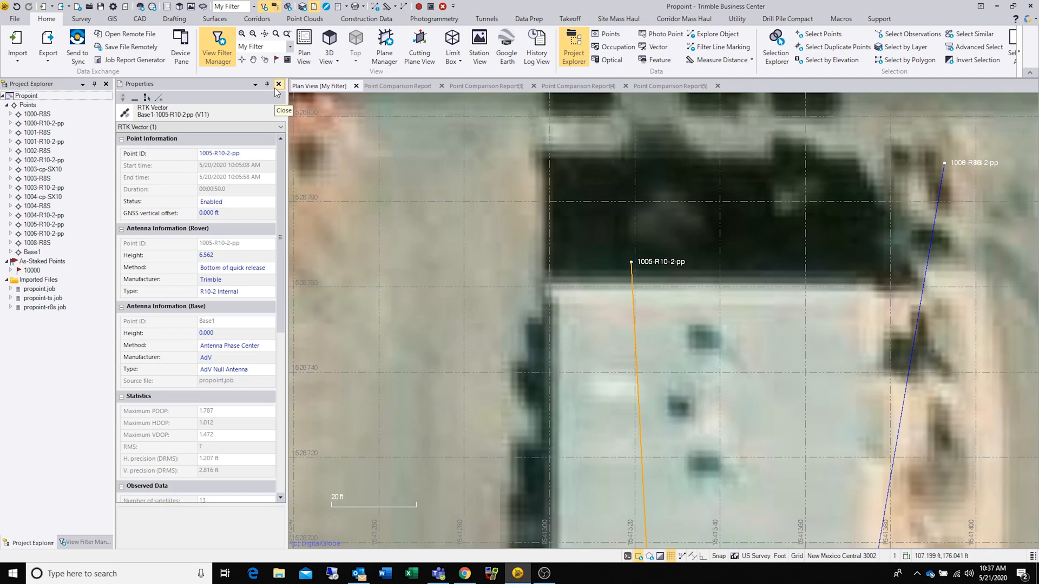
# - Close the Properties pane to widen the imagery plan view
pyautogui.click(278, 84)
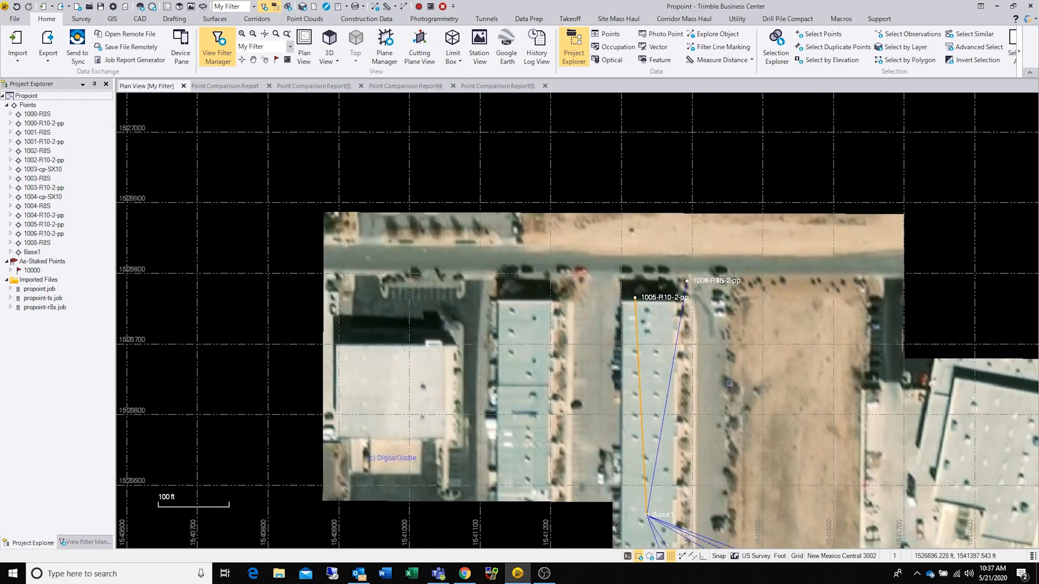